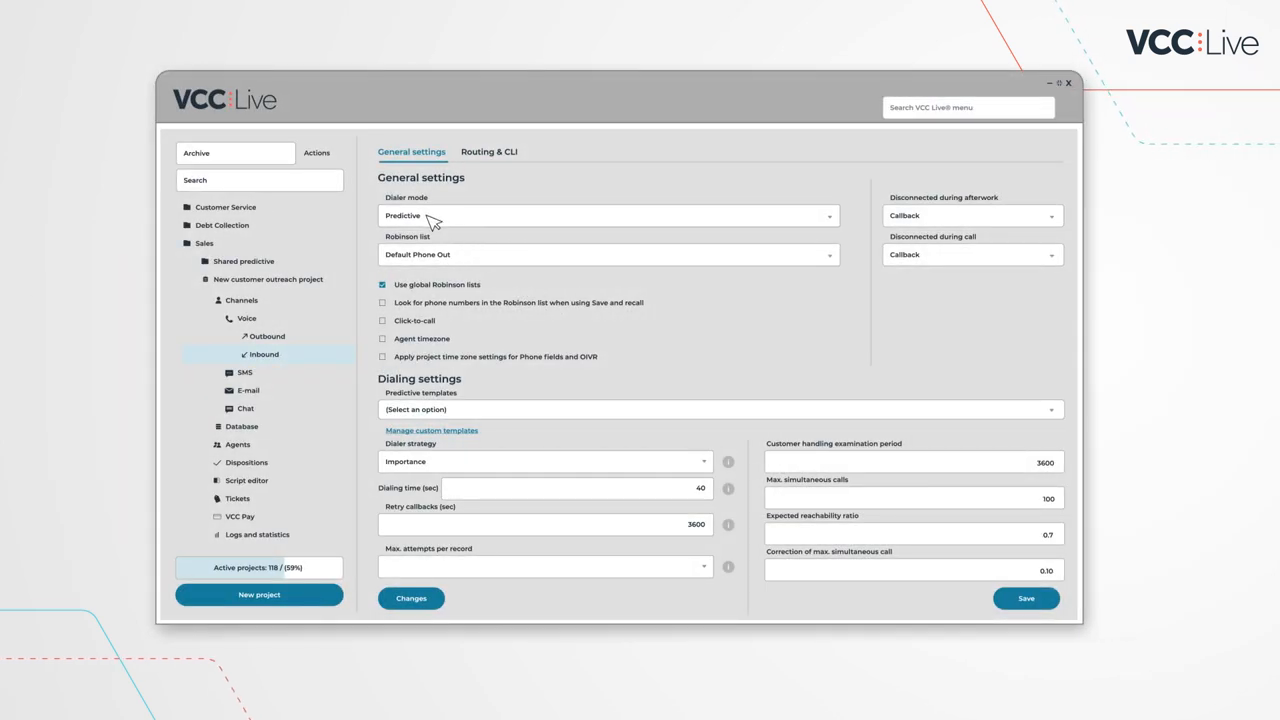
Step: Switch the General settings dialer mode dropdown from Predictive to Power
{"action": "left_click", "coordinate": [610, 215]}
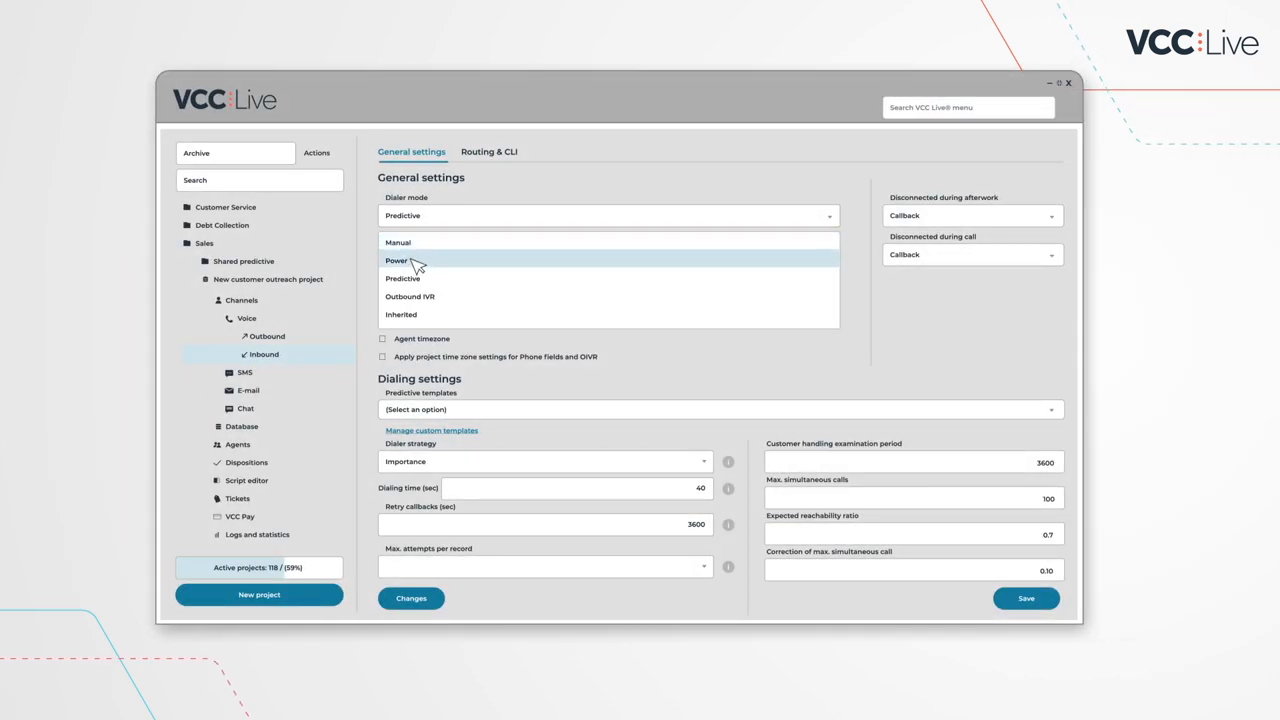
{"action": "left_click", "coordinate": [397, 260]}
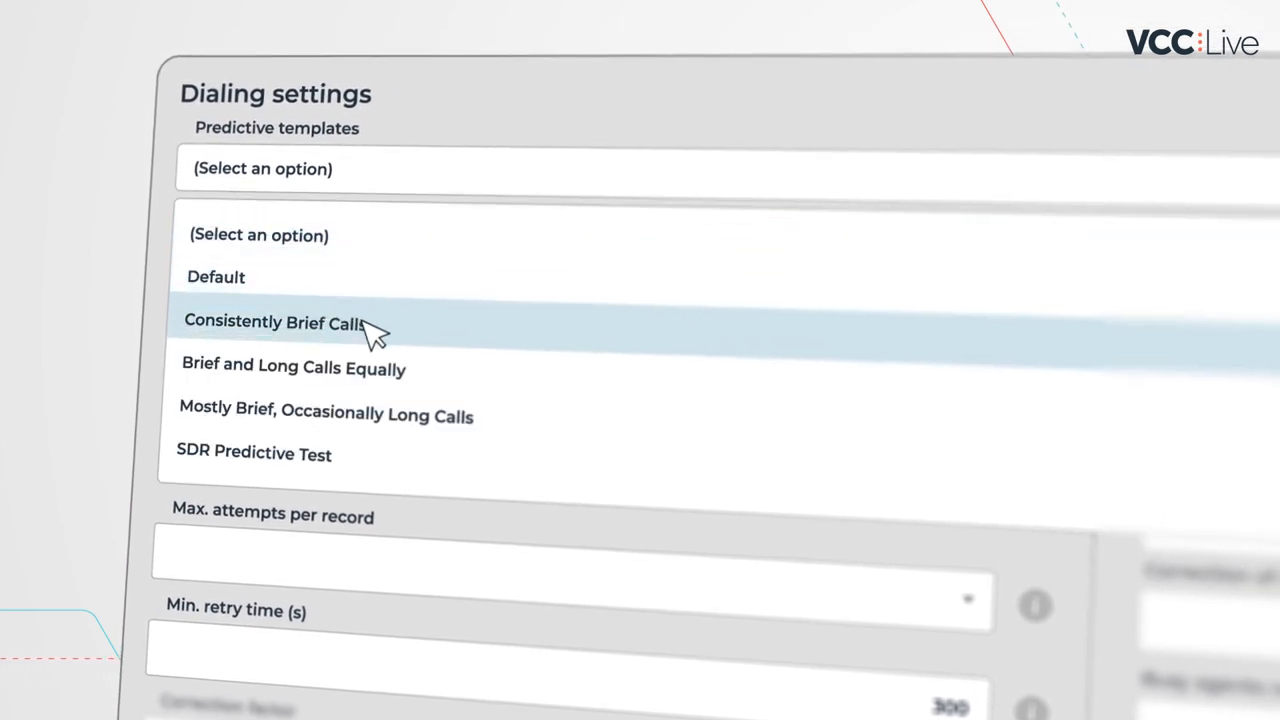
Step: Choose Consistently Brief Calls from the Predictive templates under Dialing settings
{"action": "left_click", "coordinate": [274, 321]}
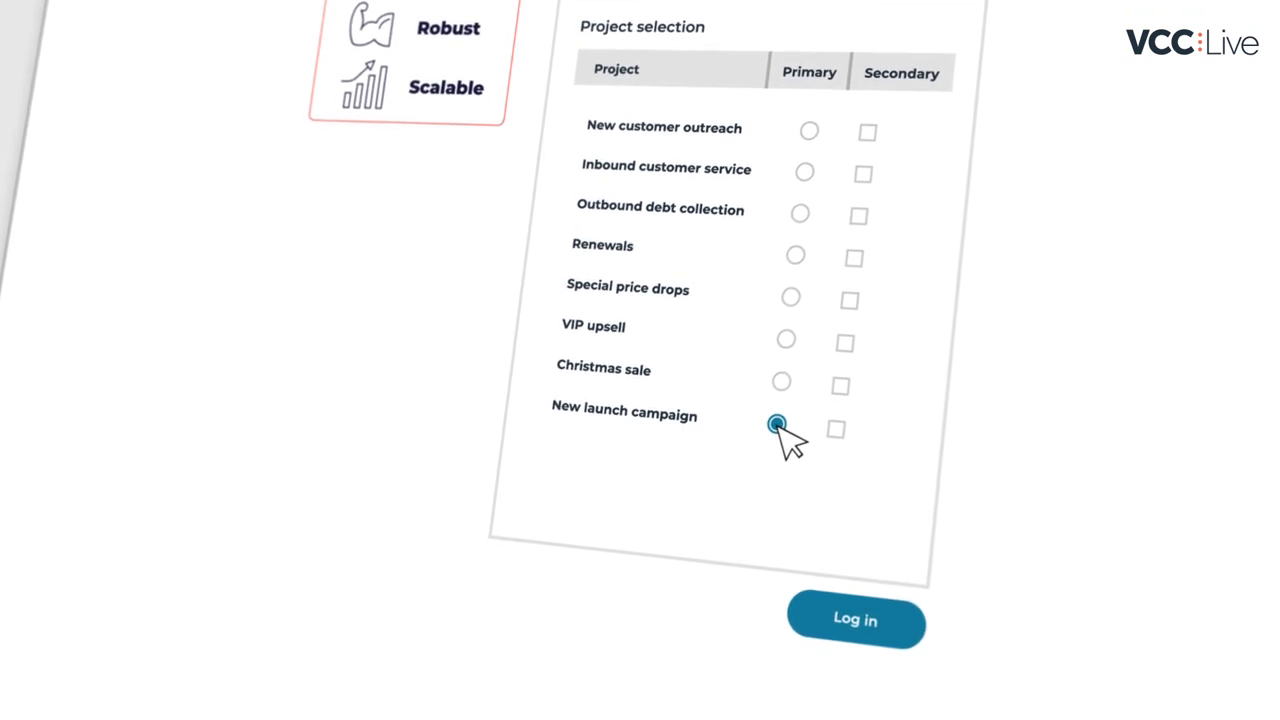
Step: Mark New launch campaign as Primary in the Project selection list
{"action": "left_click", "coordinate": [855, 619]}
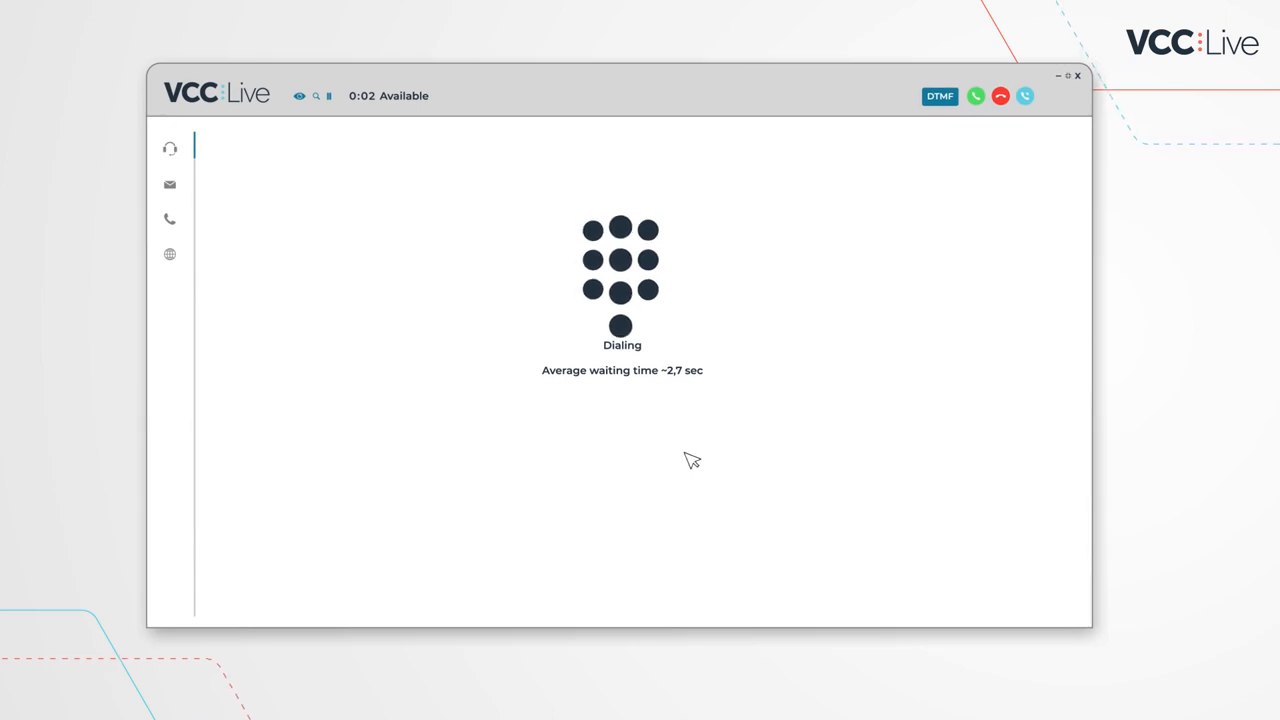
{"action": "mouse_move", "coordinate": [674, 390]}
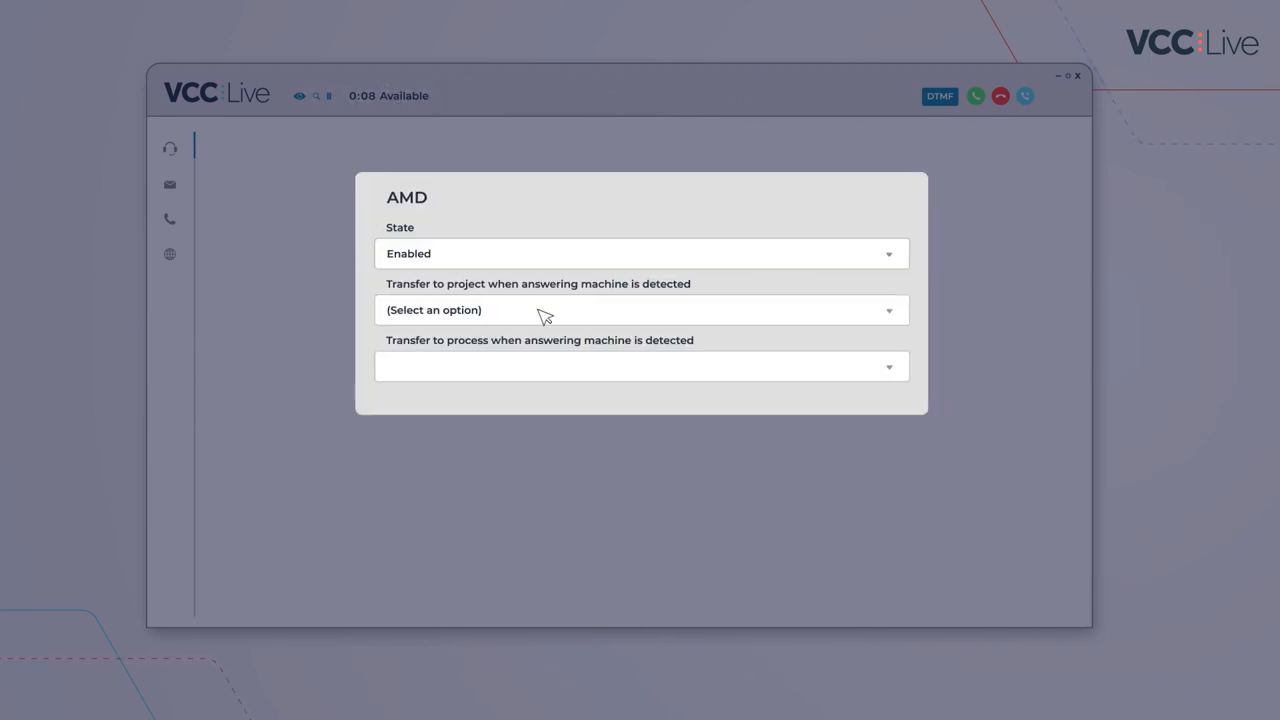
Step: Select 'Voicemail detected - new customer pre-recorded message' as the answering-machine transfer project
{"action": "left_click", "coordinate": [640, 309]}
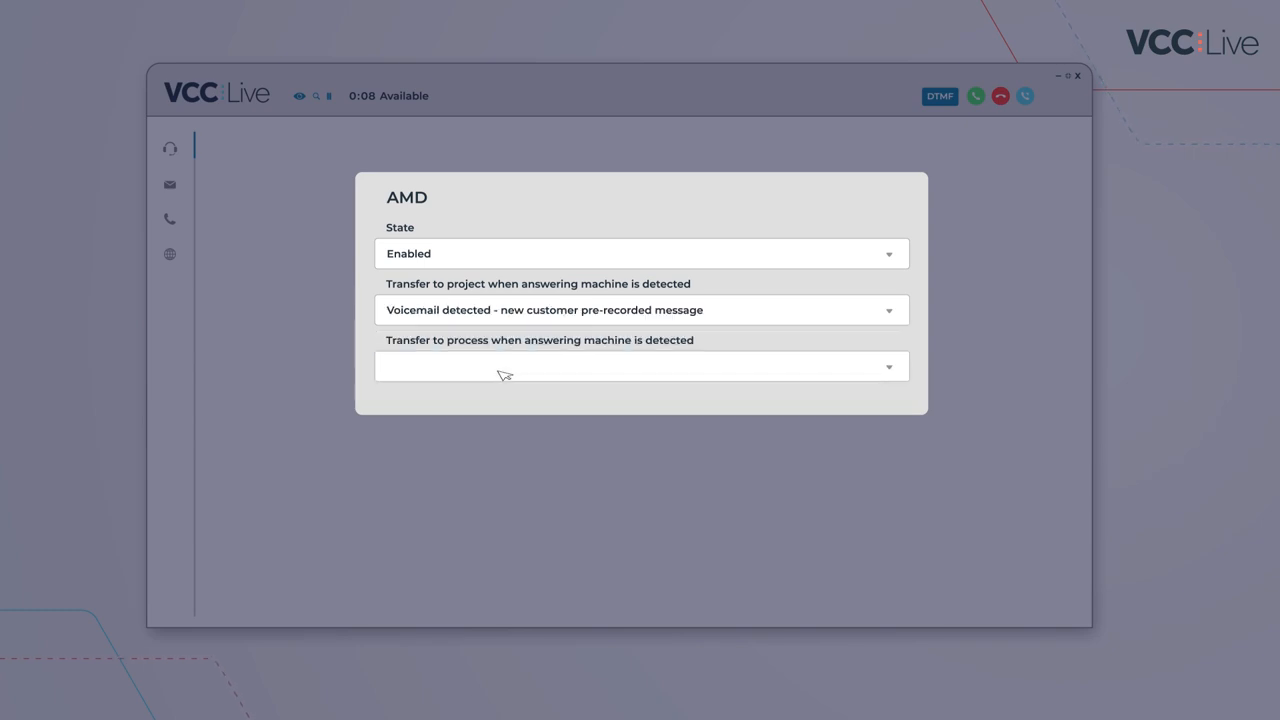